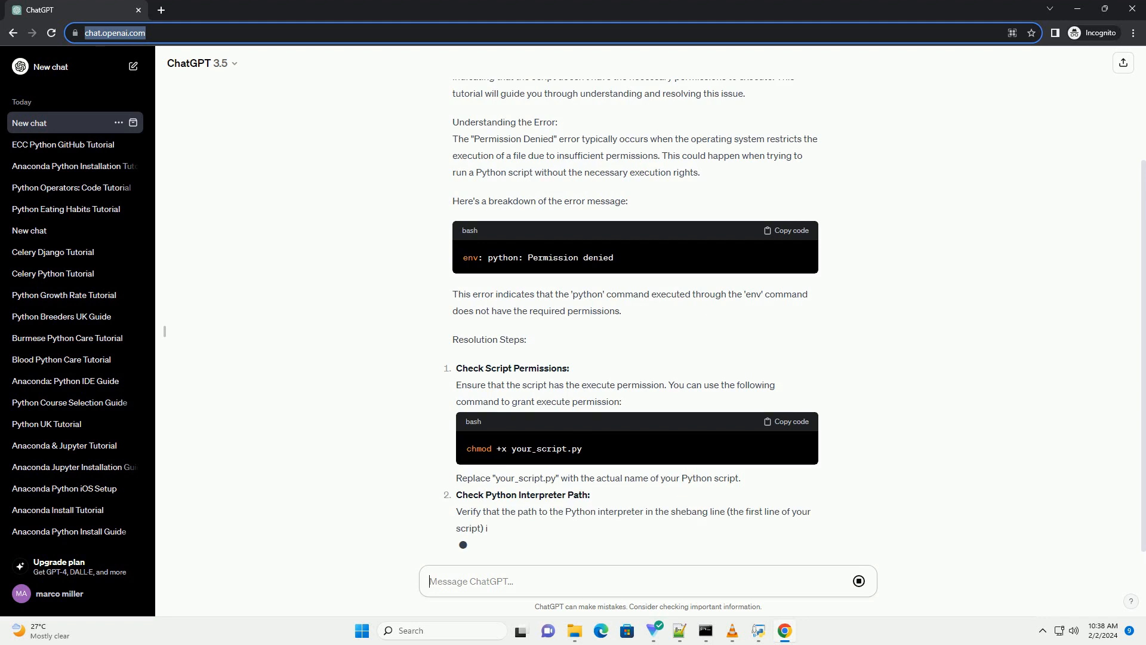
scroll("down", 3)
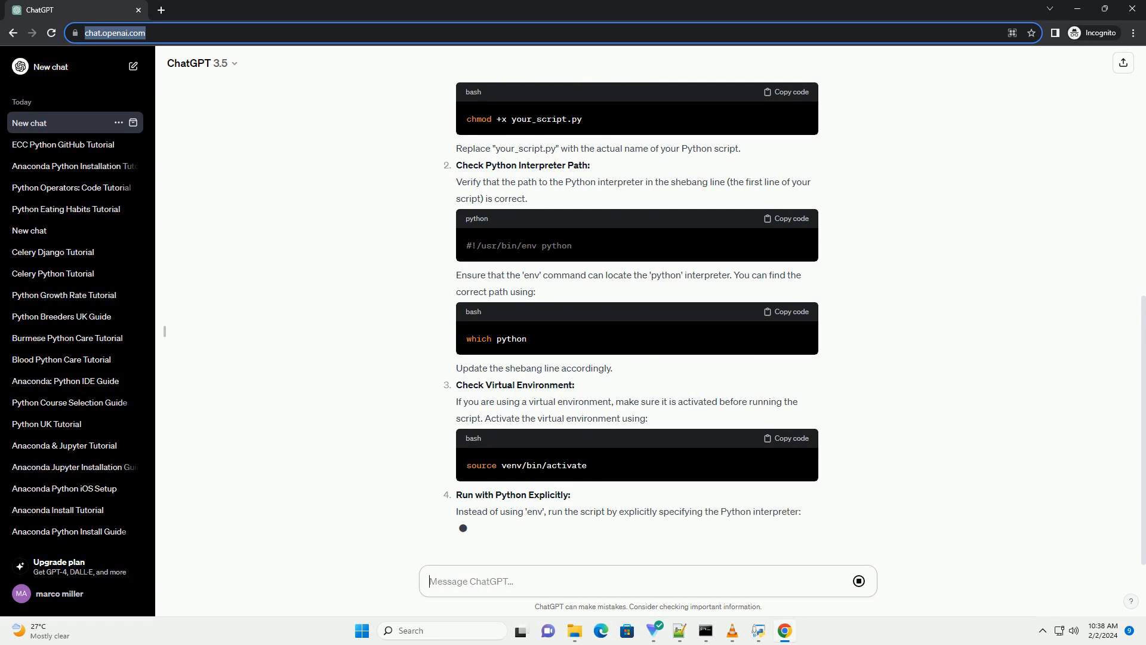
scroll("down", 3)
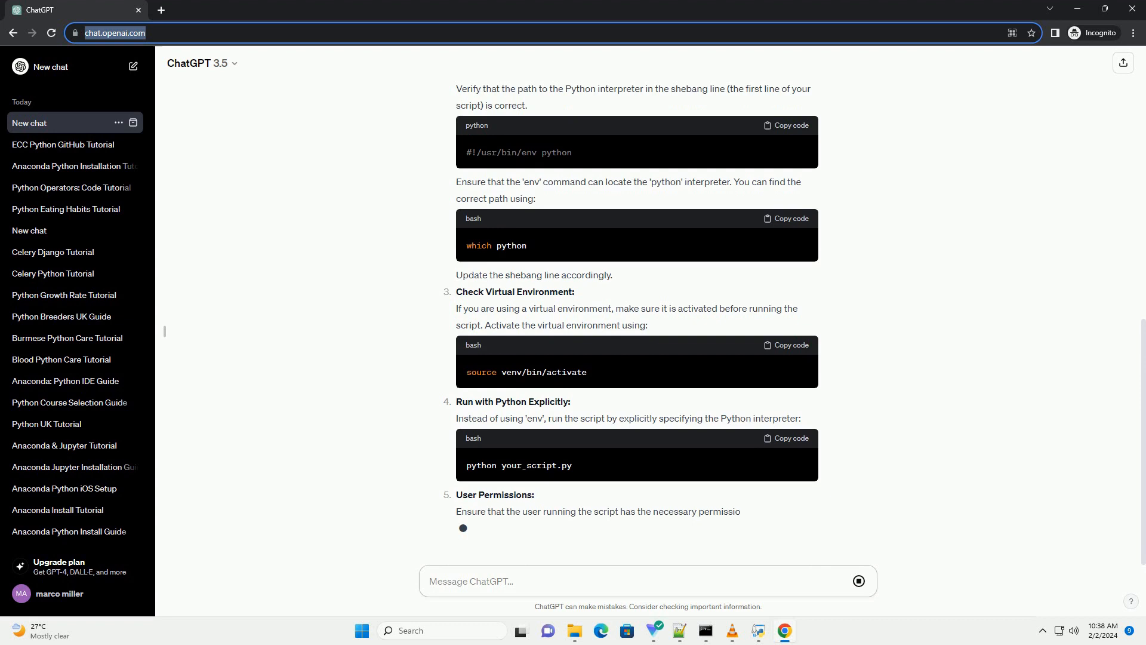
scroll("down", 3)
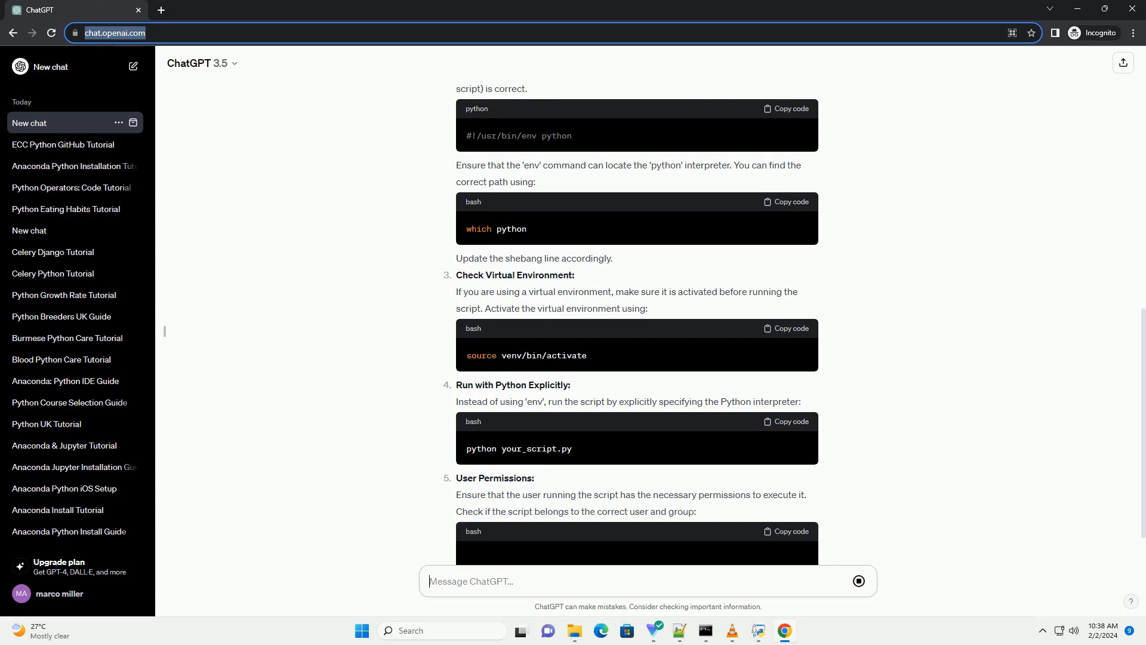
scroll("down", 3)
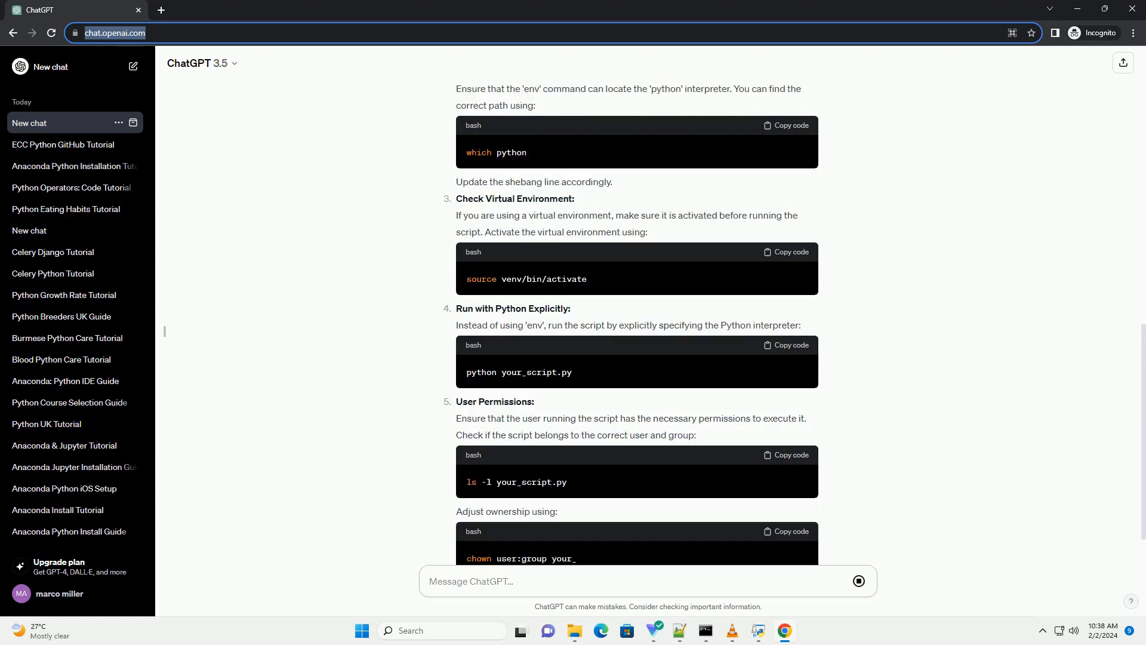
scroll("down", 3)
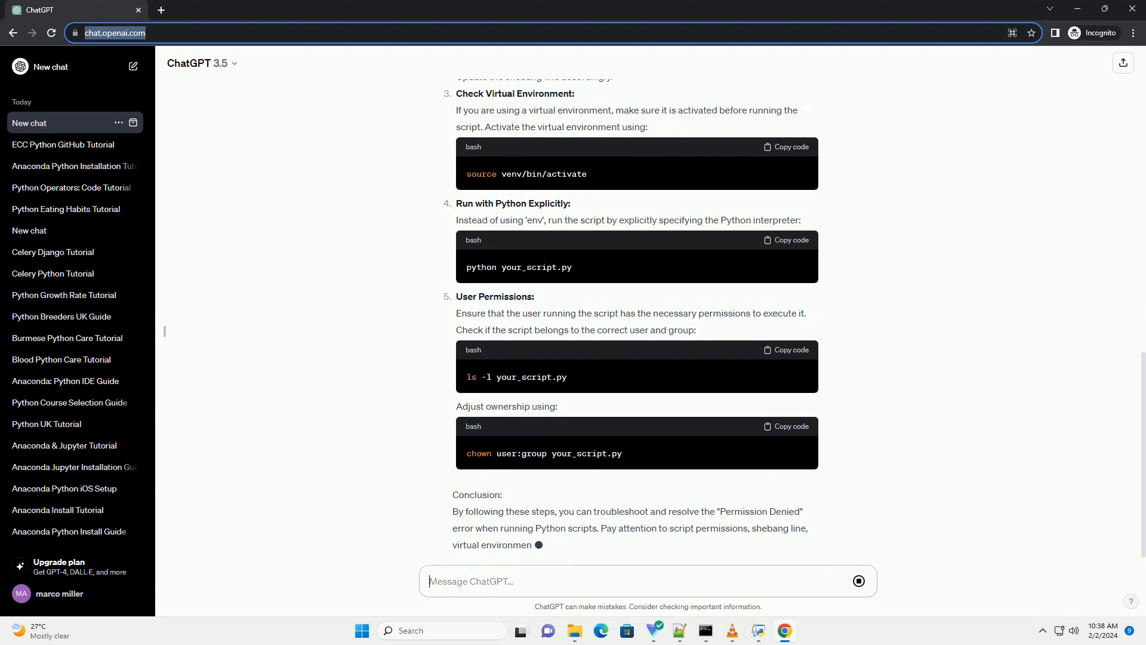